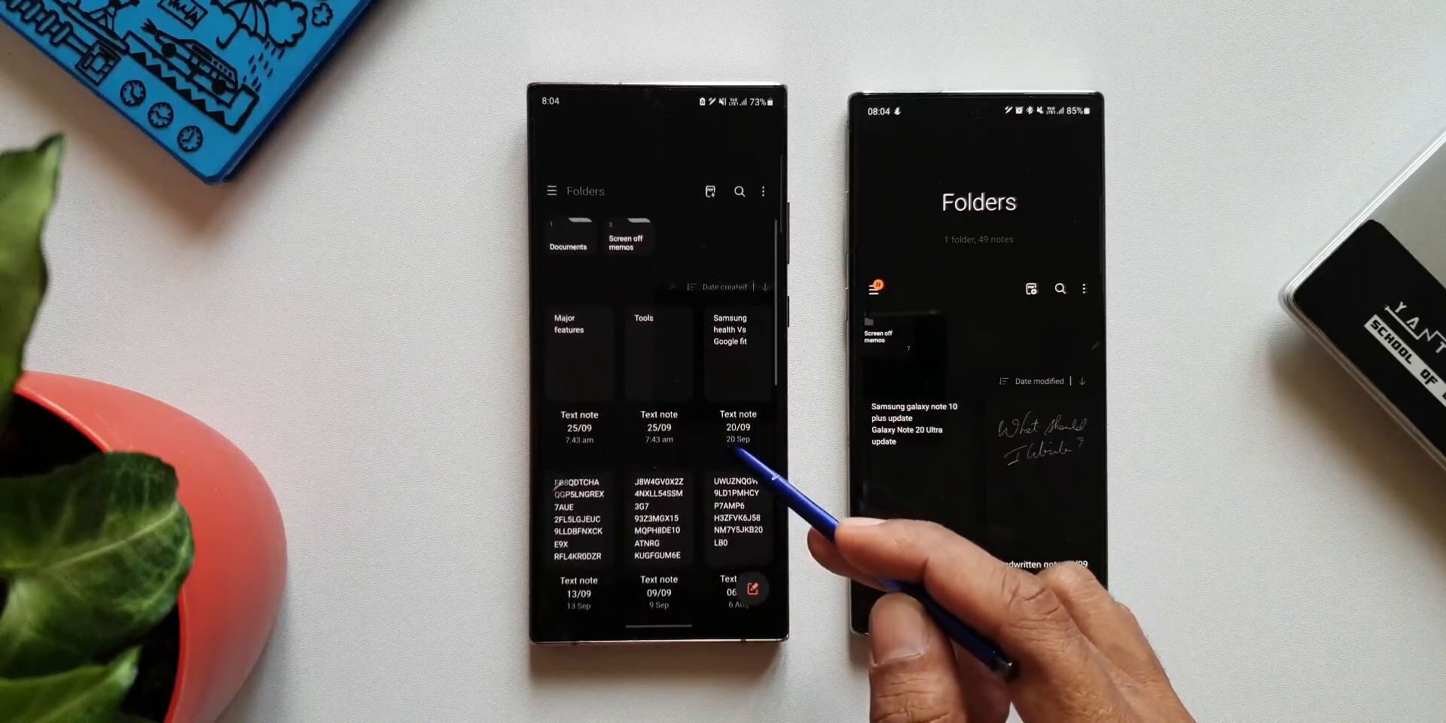
Switch the second phone's notes from the medium grid to the large grid layout
scroll("down", 3)
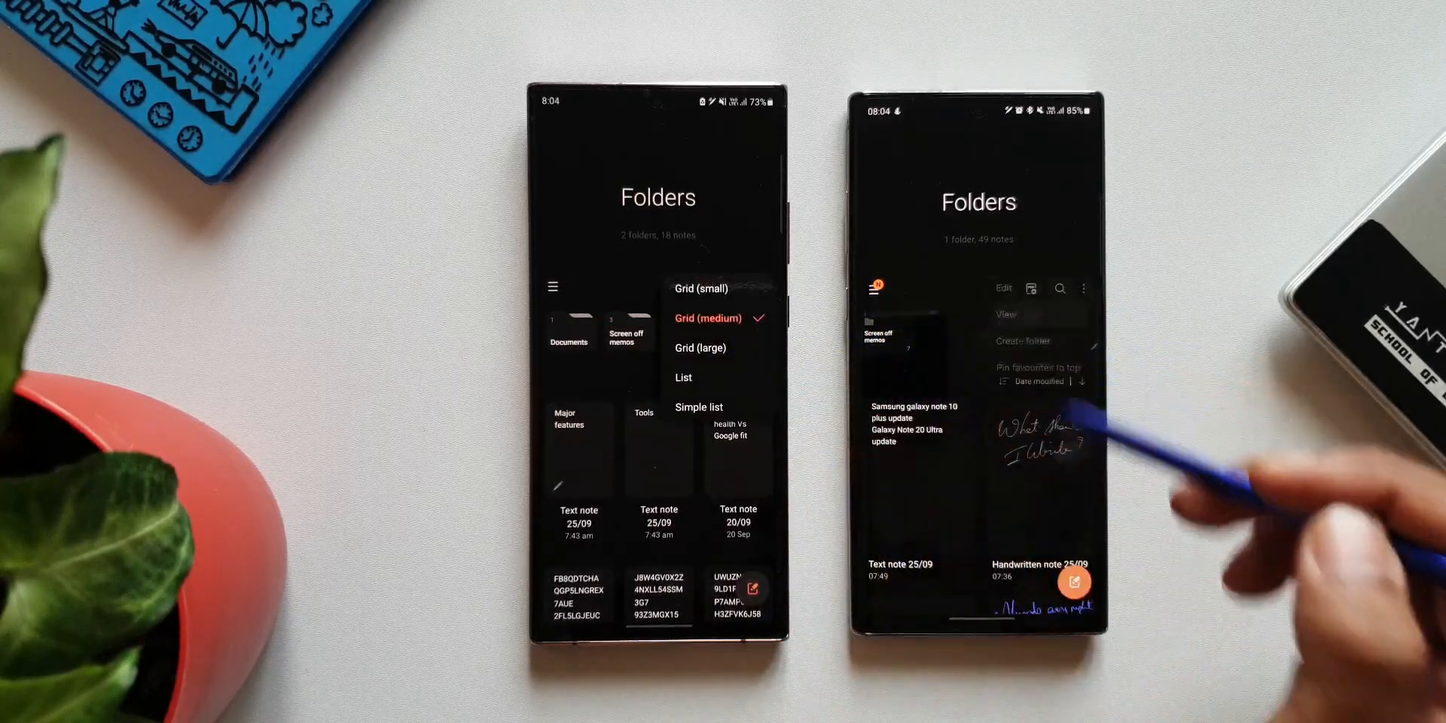
left_click(1006, 315)
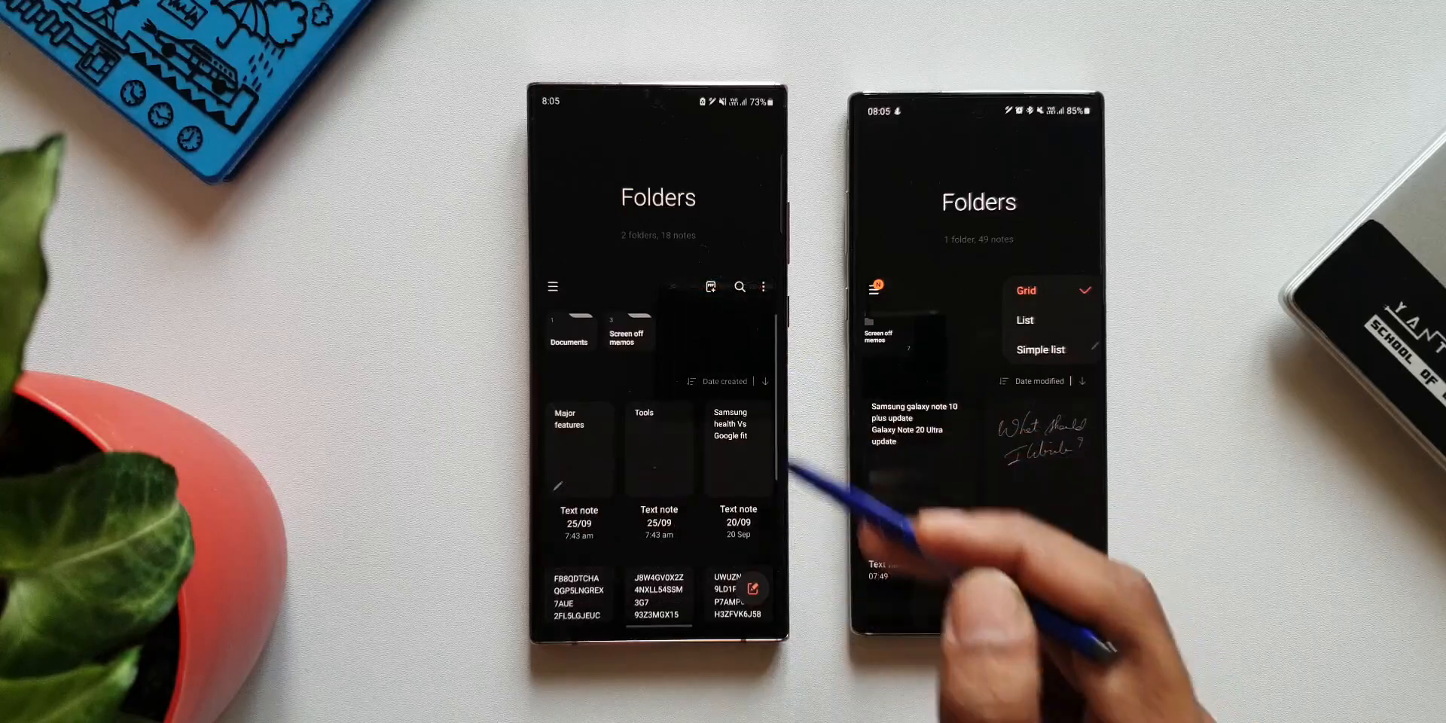
left_click(764, 287)
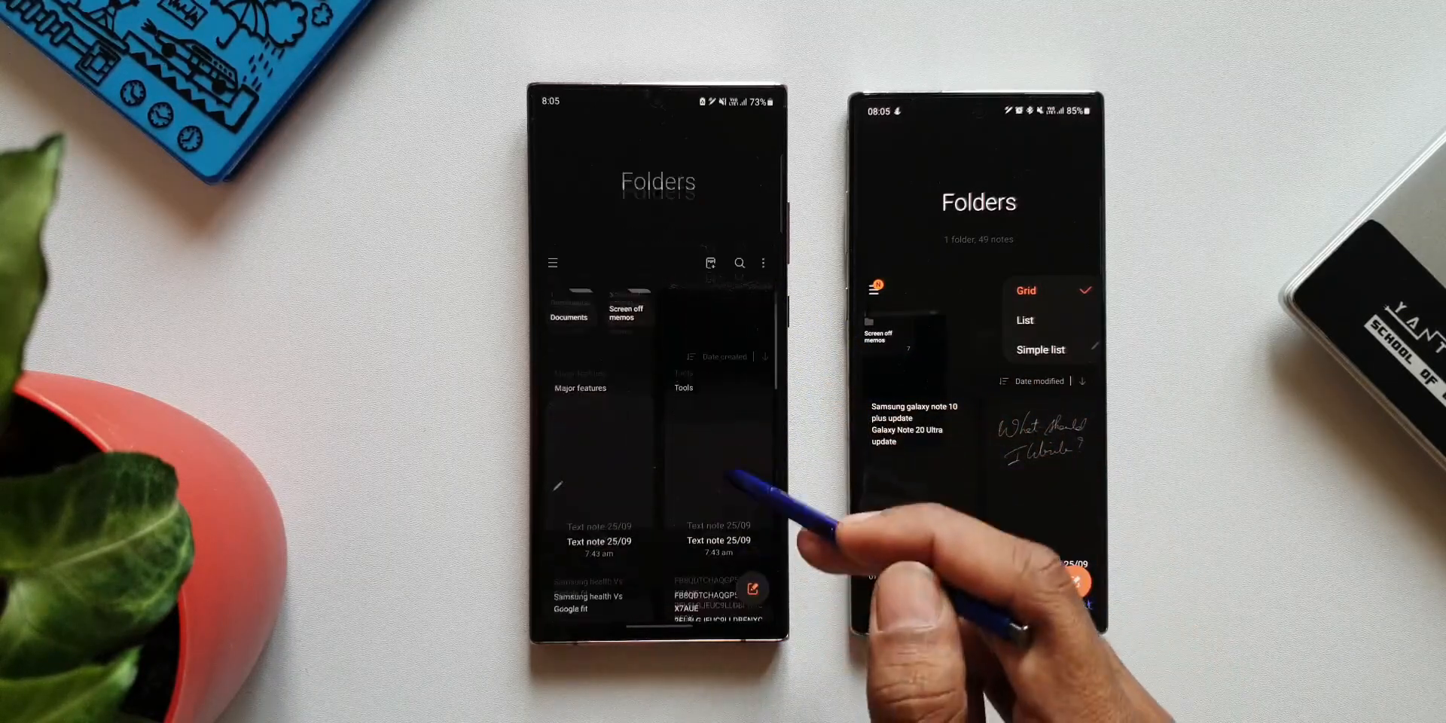
Switch the notes to the list layout and bring the view layout choices back up
left_click(762, 262)
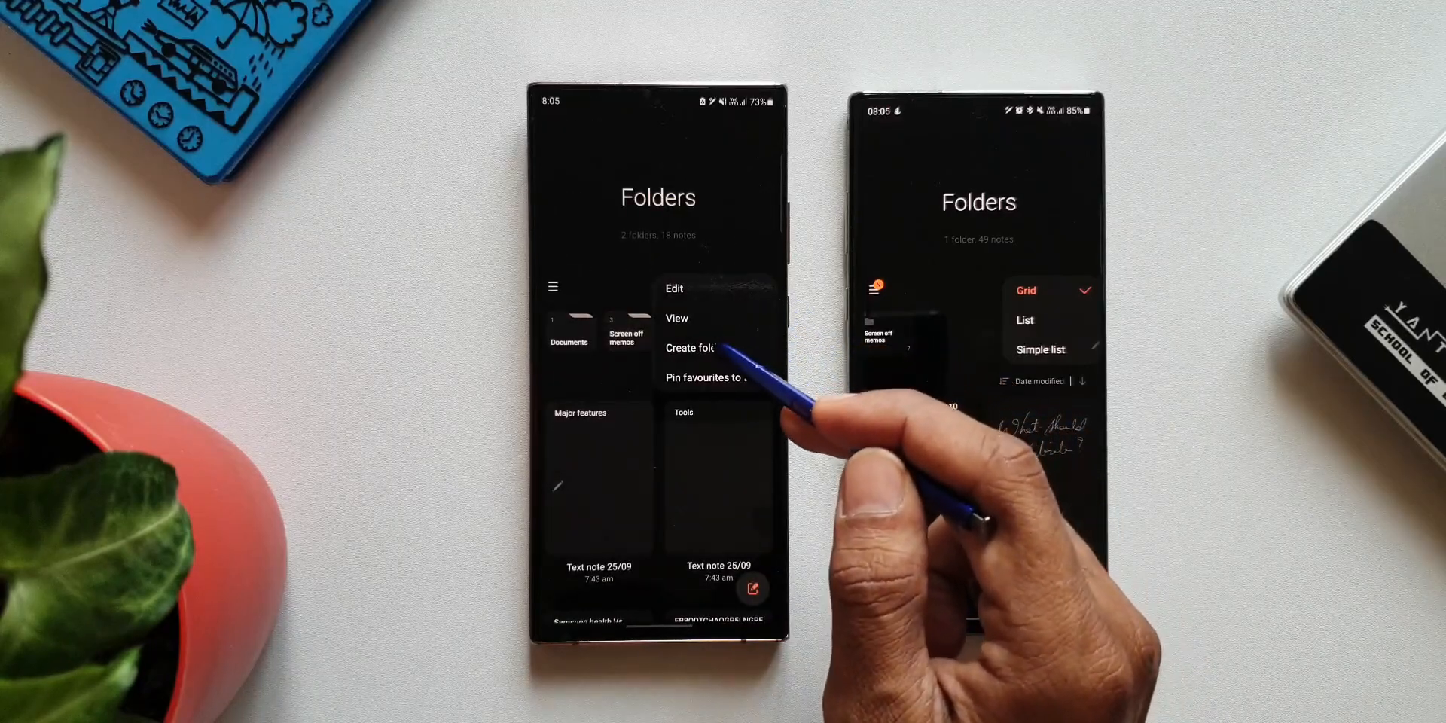
left_click(676, 318)
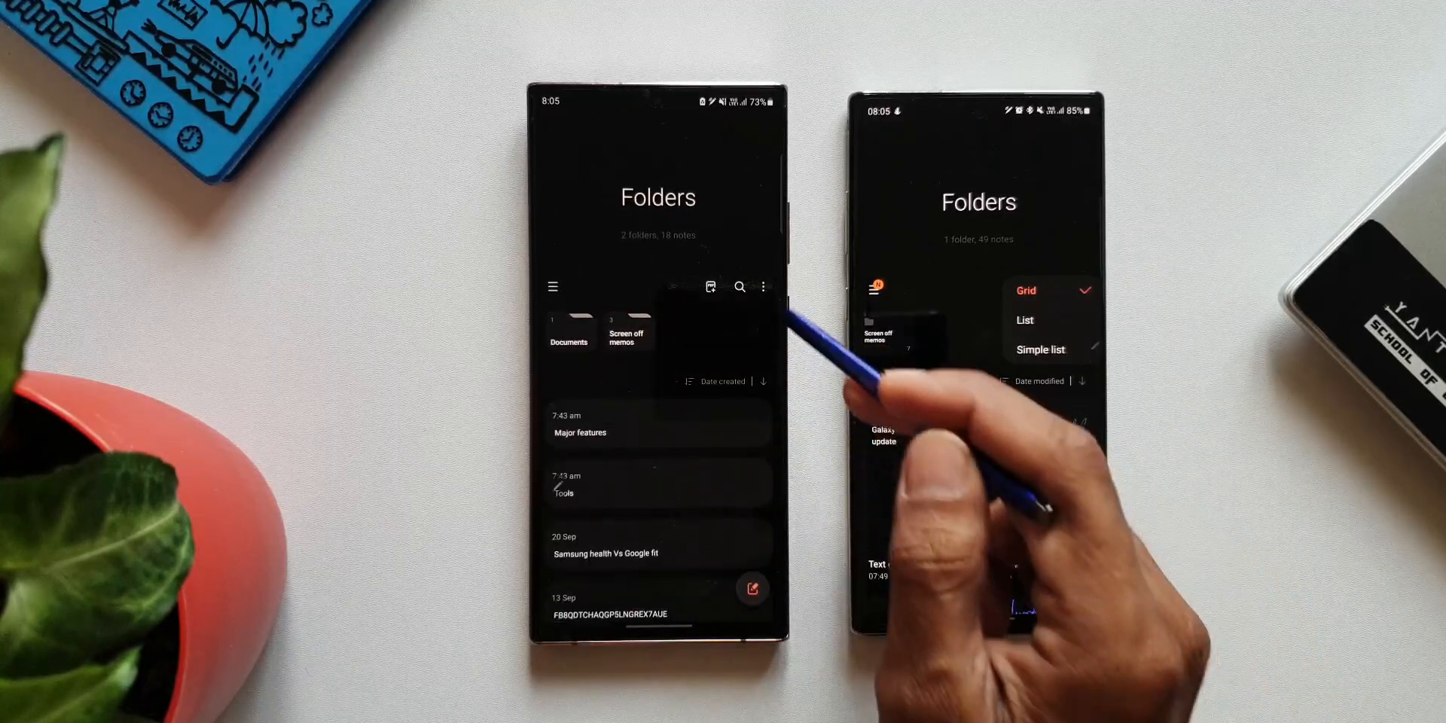
left_click(762, 287)
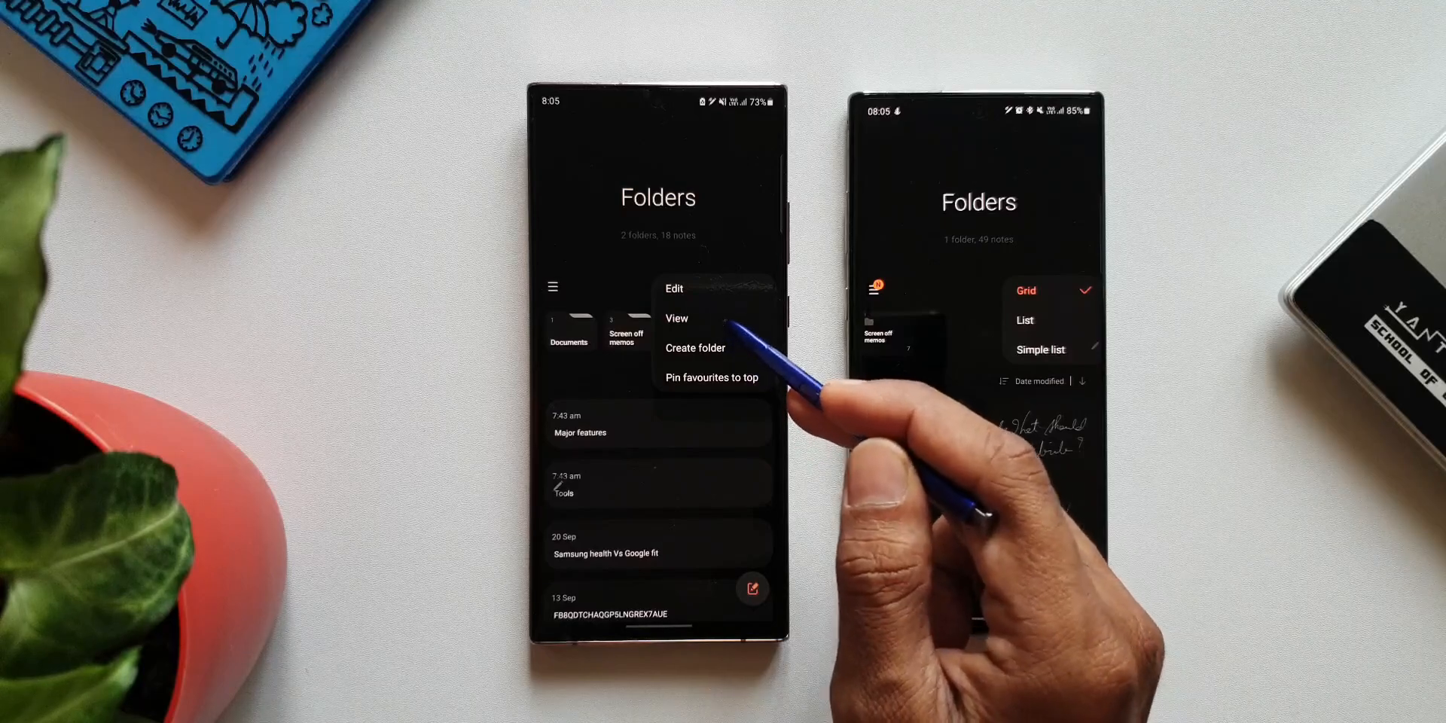
left_click(676, 318)
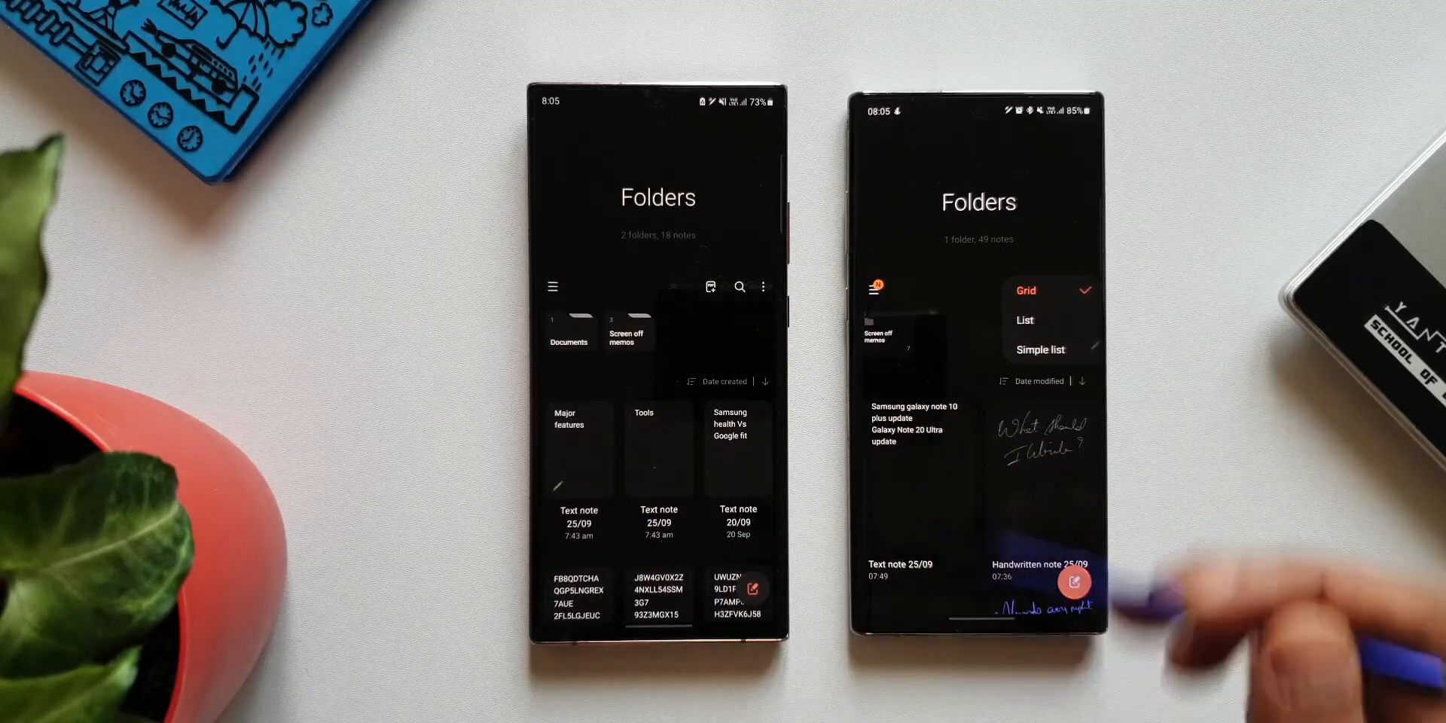
Return the first phone's notes to the medium grid layout
left_click(1024, 290)
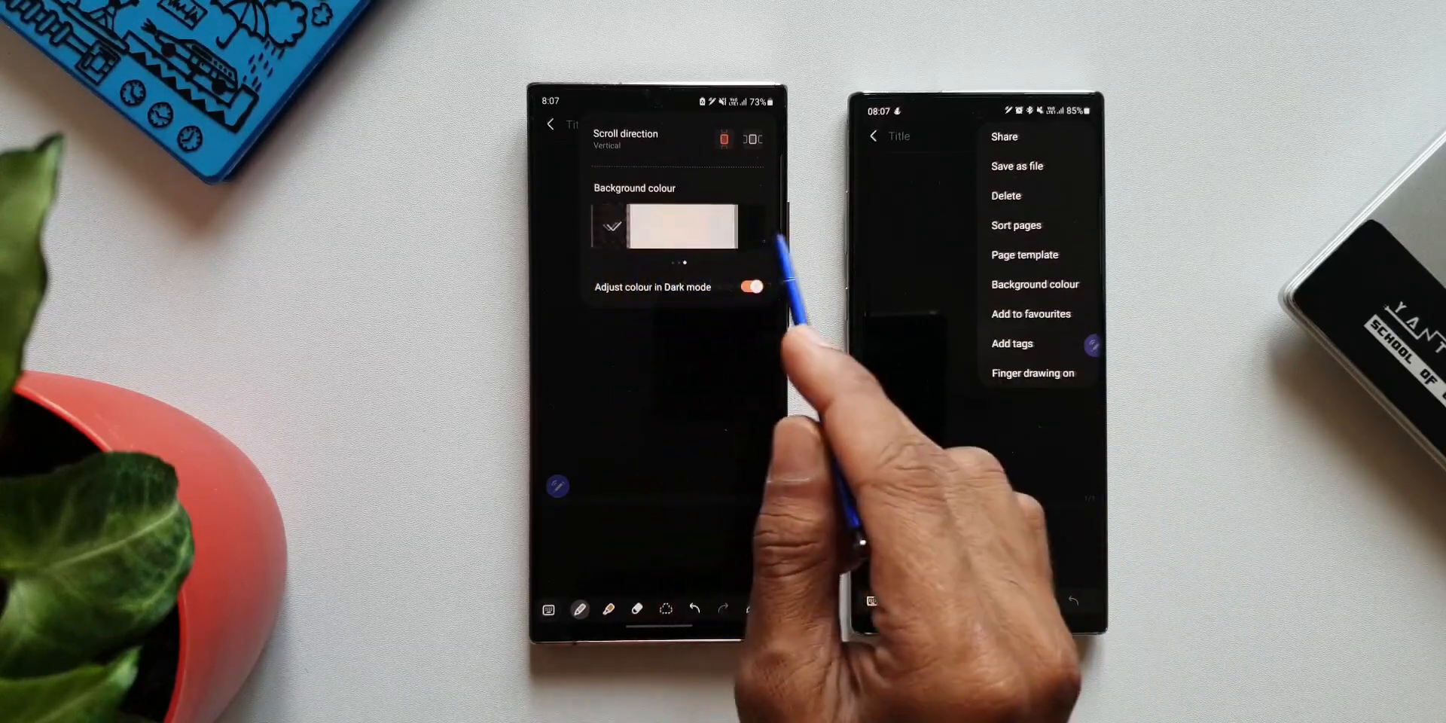
Dismiss the note's page settings panel
left_click(750, 286)
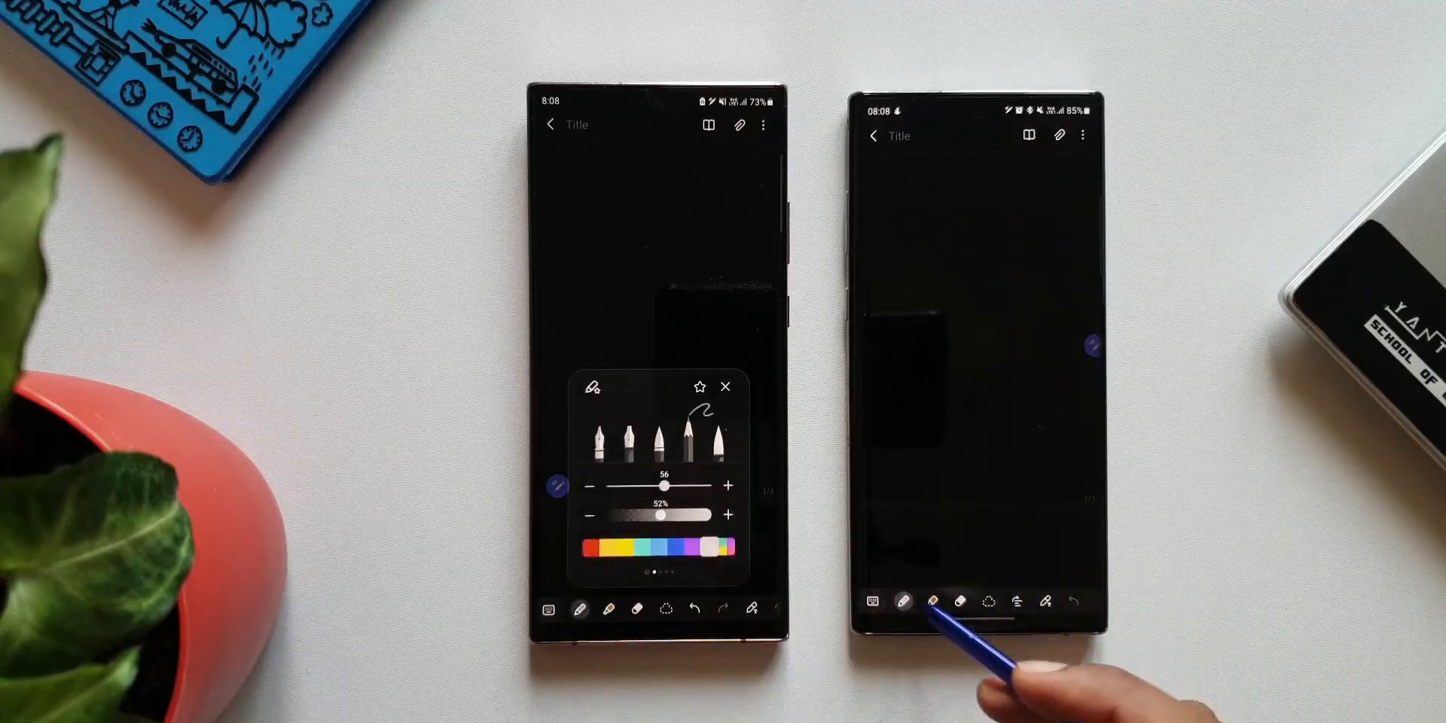
Show the second phone's pen options and draw a squiggly test stroke on the note
left_click(903, 601)
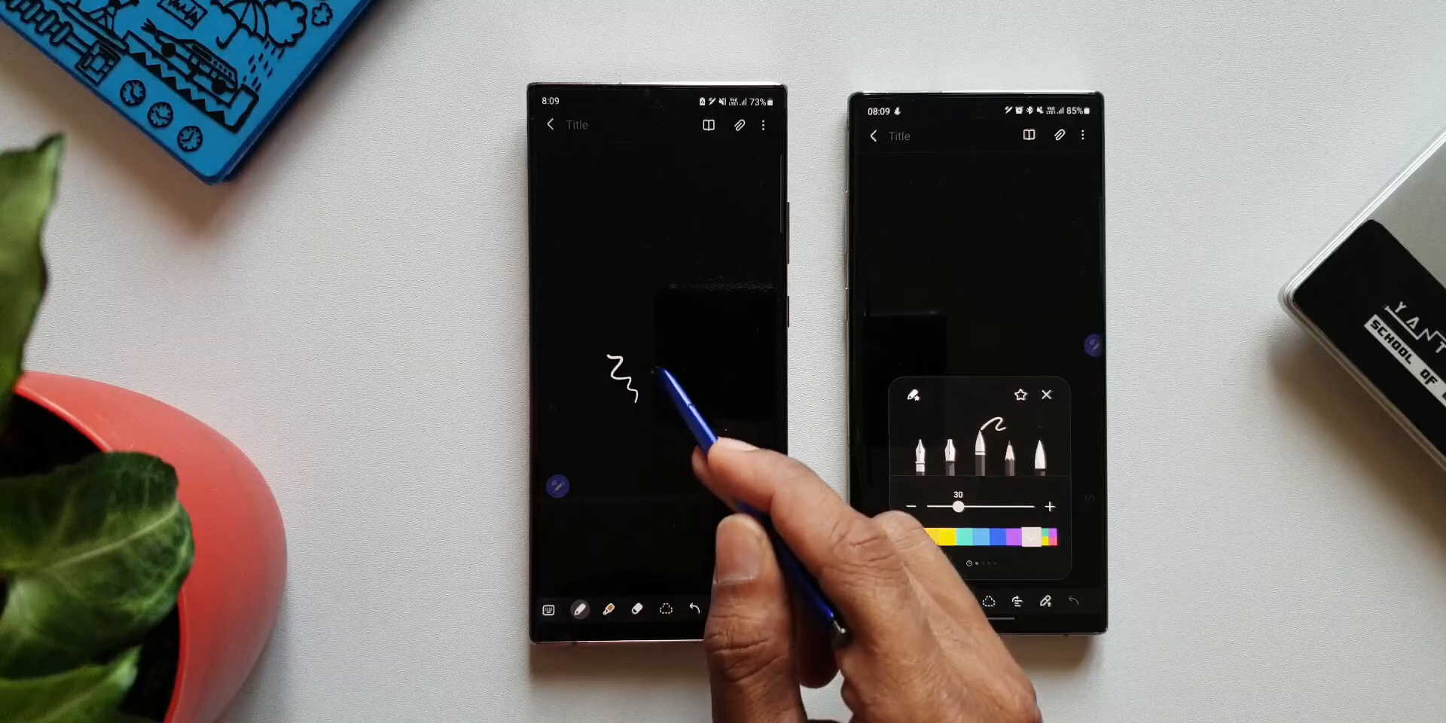
left_click_drag(660, 378, 714, 443)
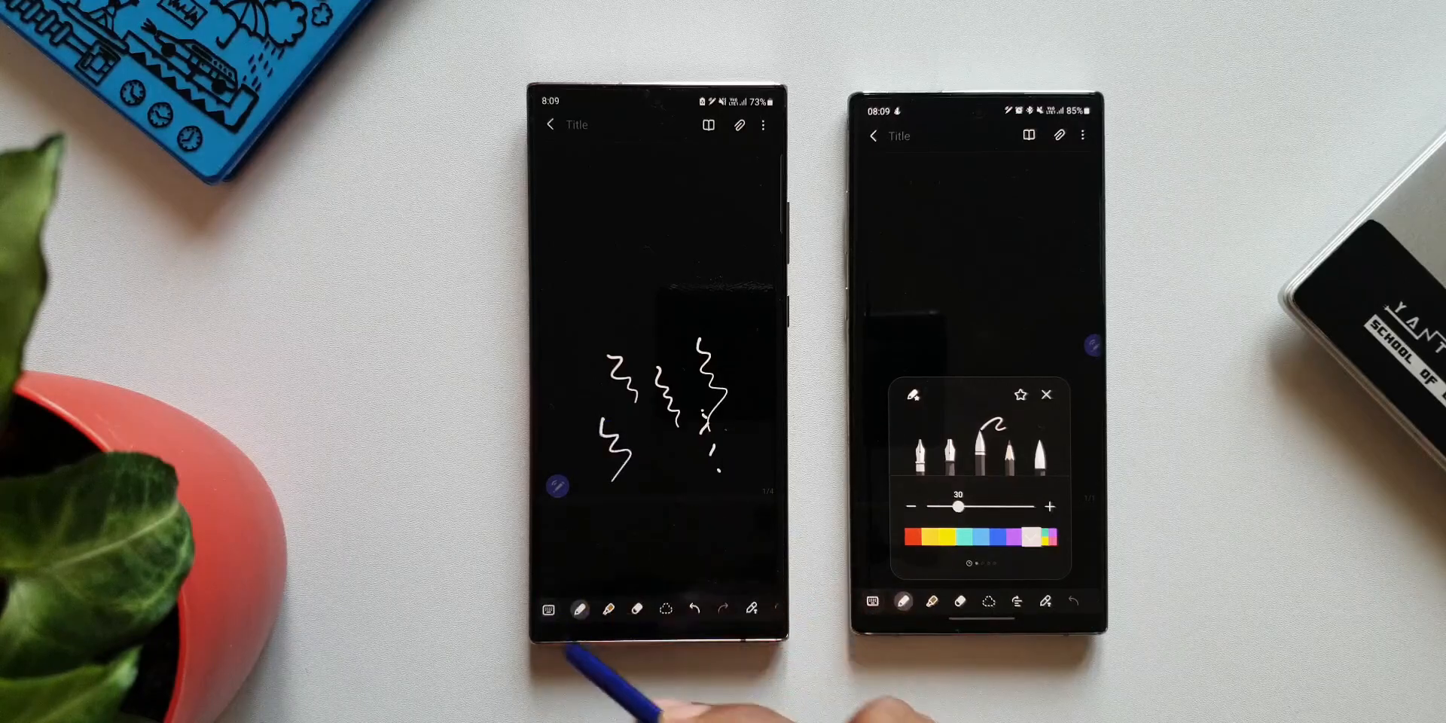
Slide the pencil darkness between 82% and 3%, leaving it at about 22%
left_click(578, 610)
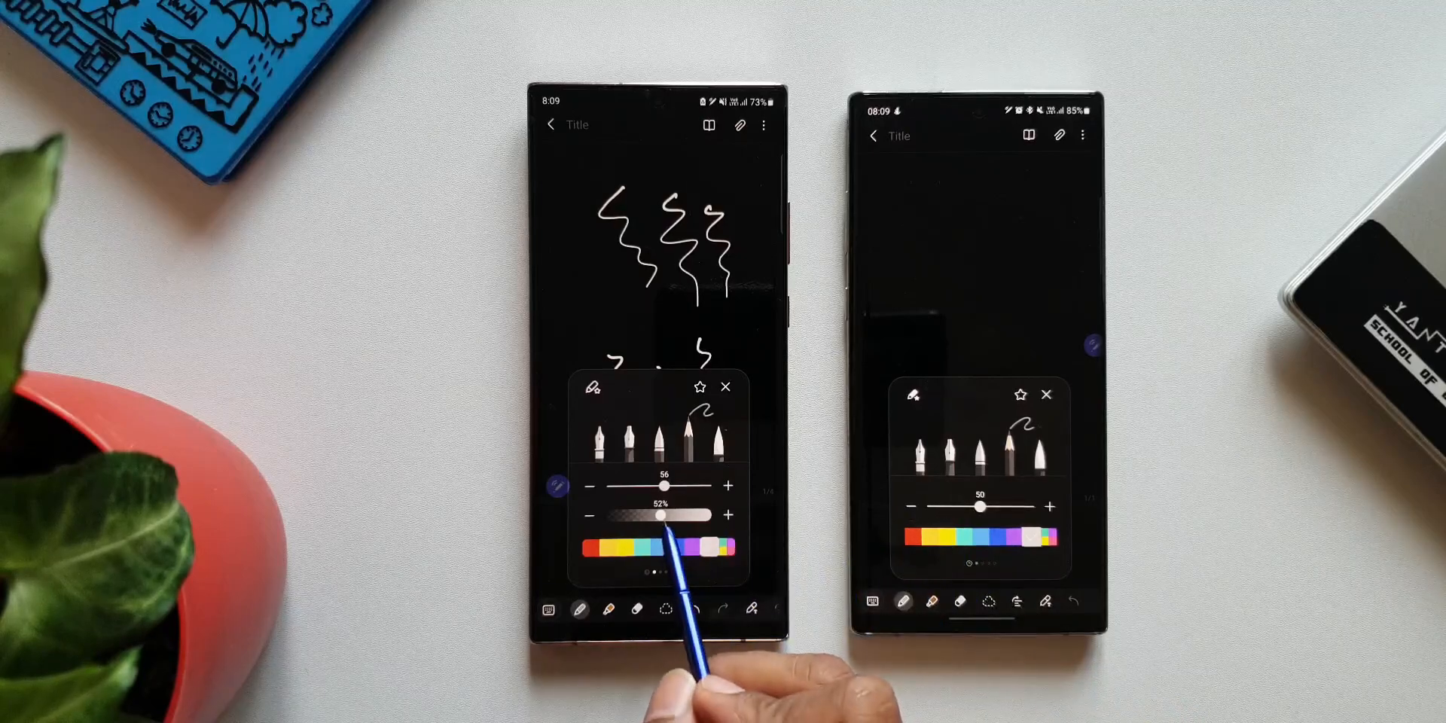
left_click_drag(659, 515, 627, 515)
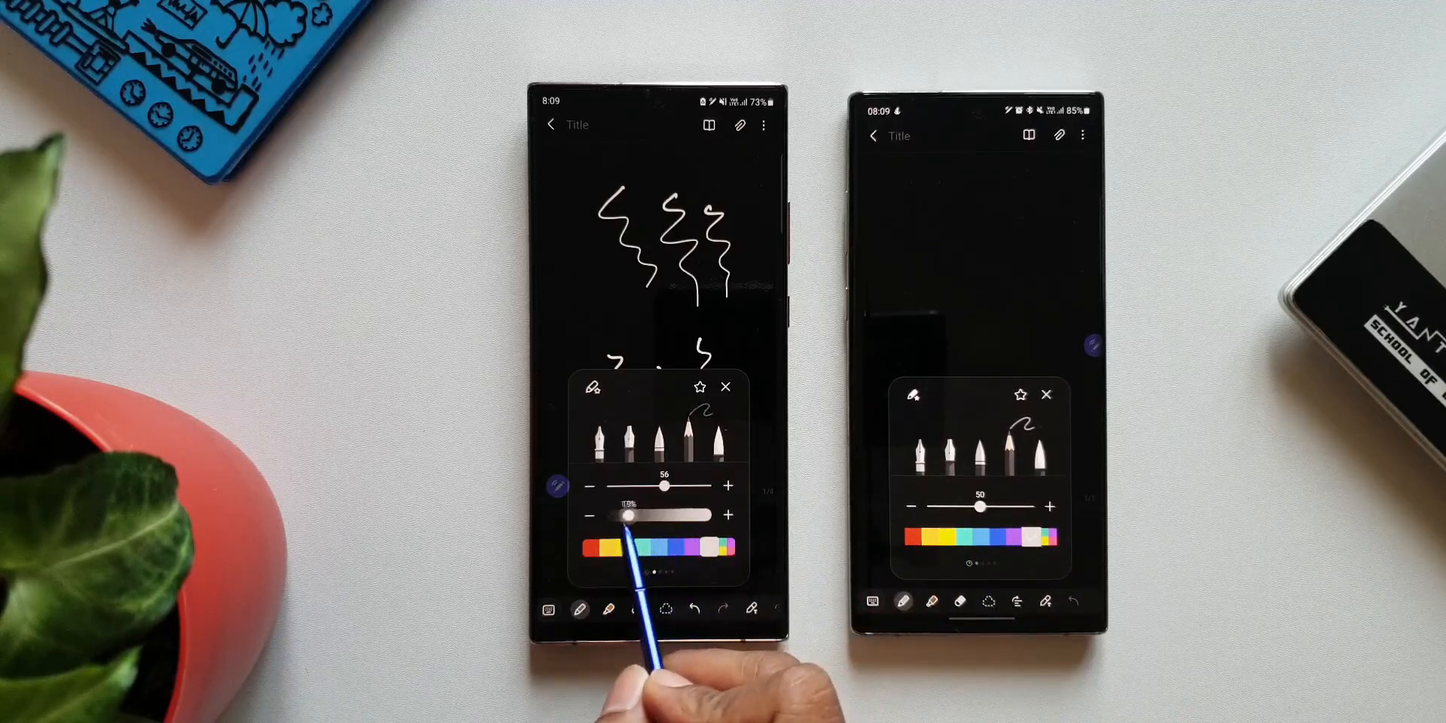
left_click_drag(630, 515, 686, 515)
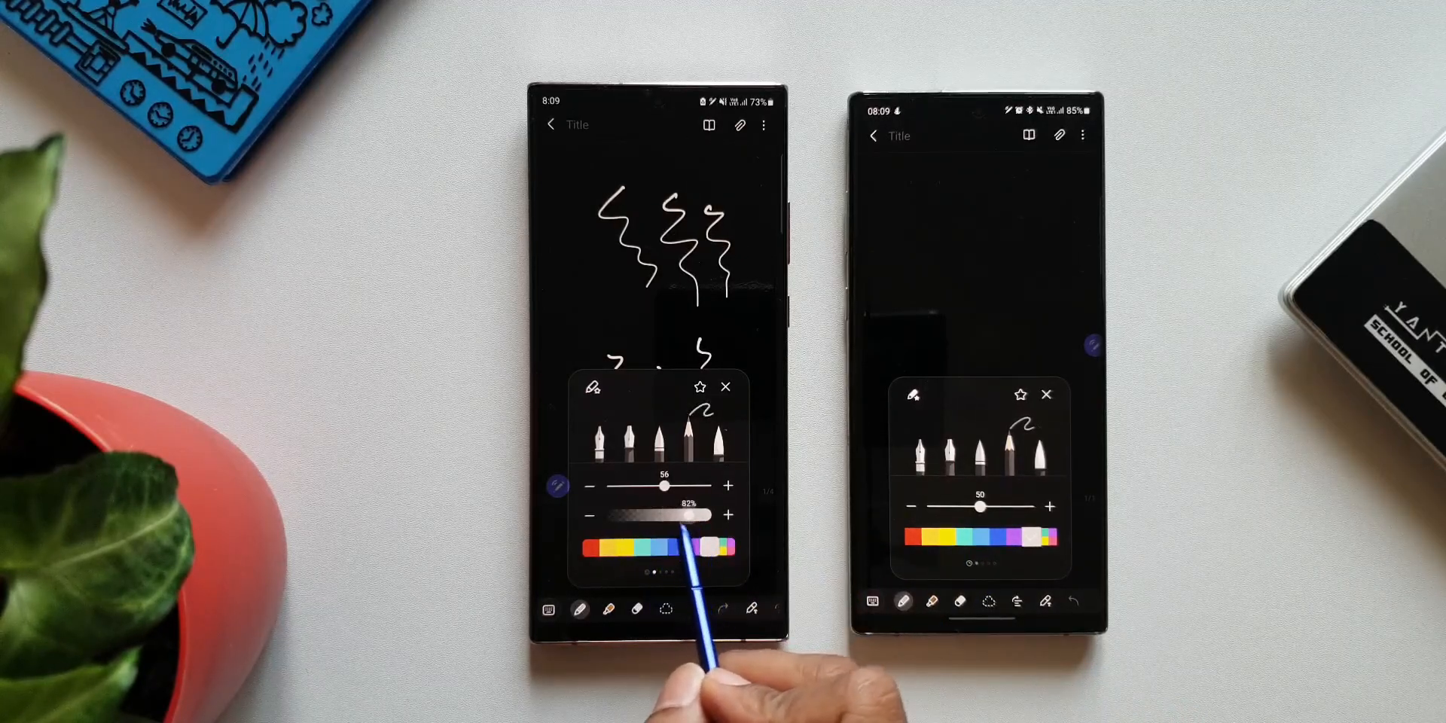
left_click_drag(687, 515, 613, 515)
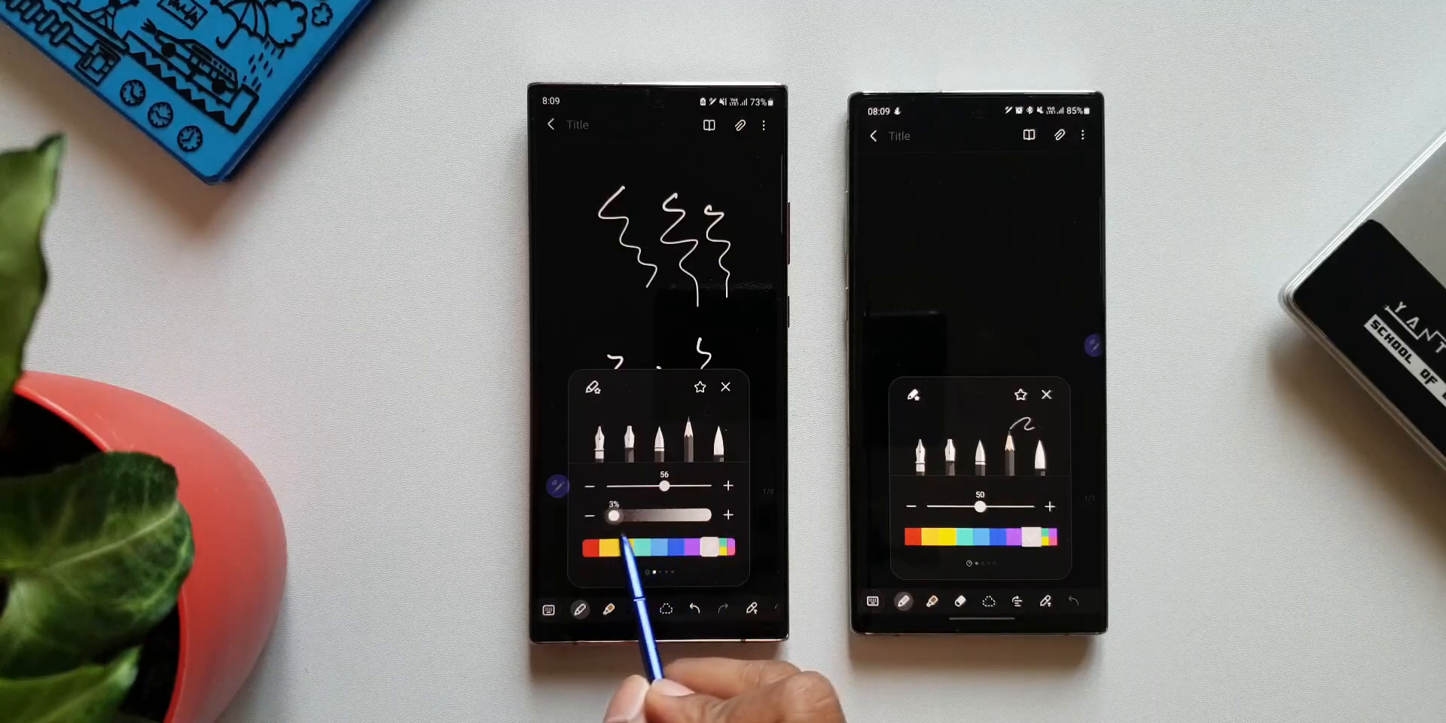
left_click_drag(615, 515, 631, 515)
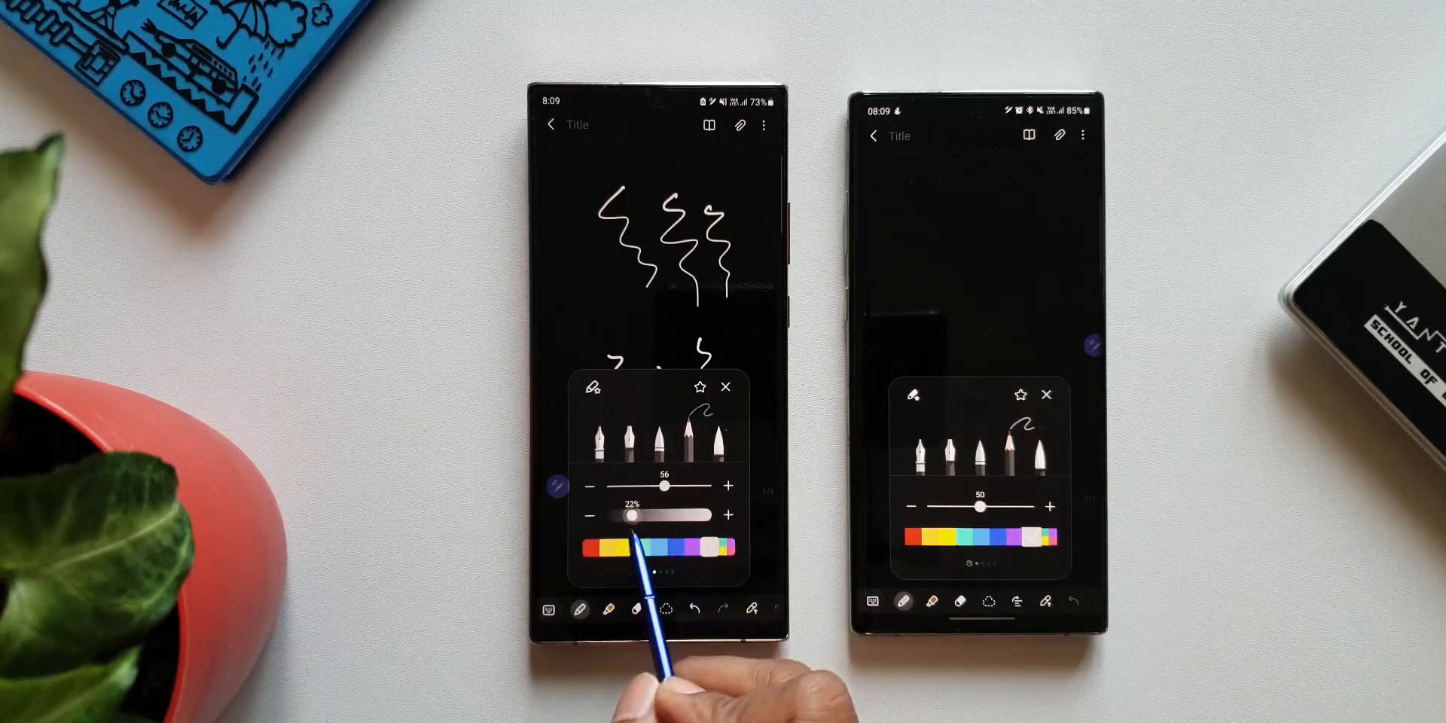